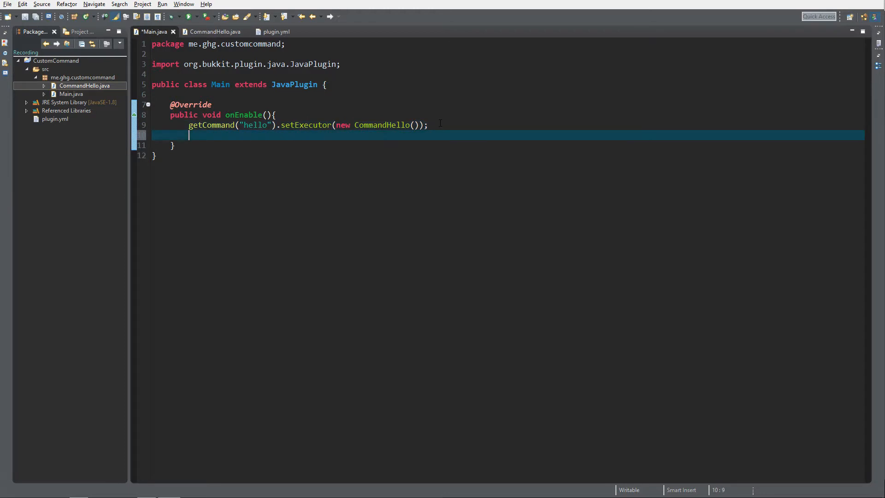
# Add getCommand("tps").setExecutor(new CommandTps()); to onEnable in Main.java.
pyautogui.write('getCommand')
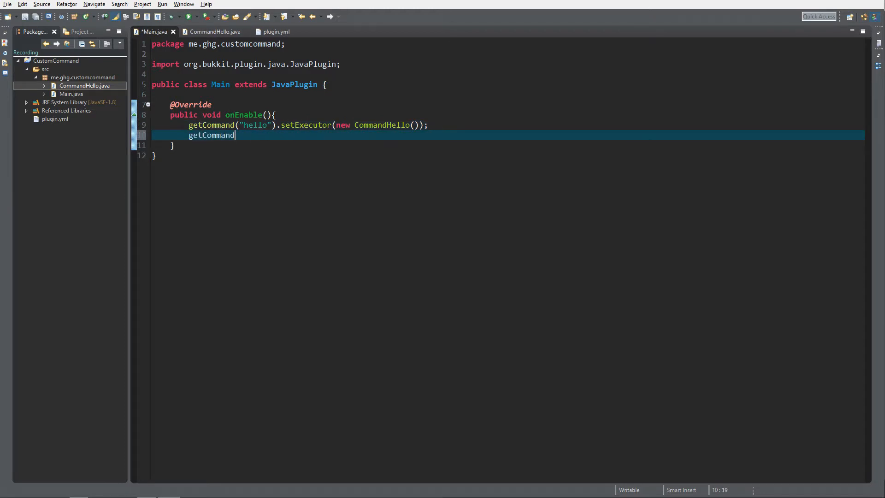
pyautogui.write('("tps")')
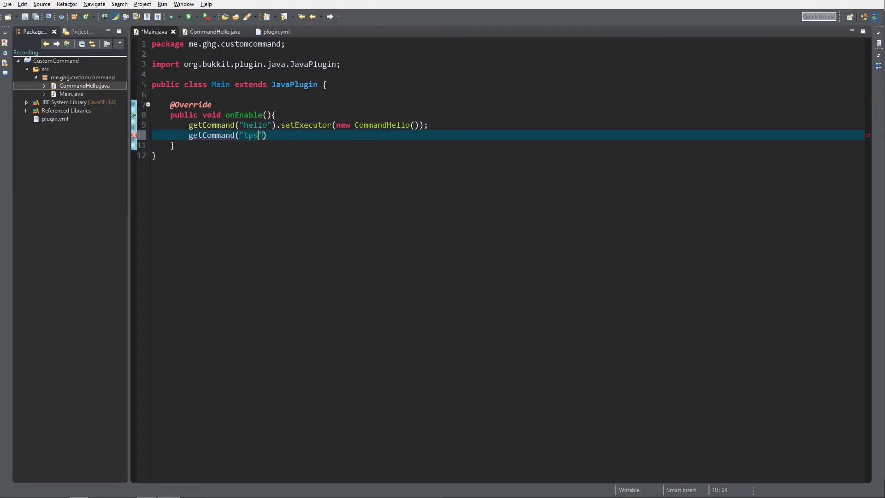
pyautogui.write('.setr')
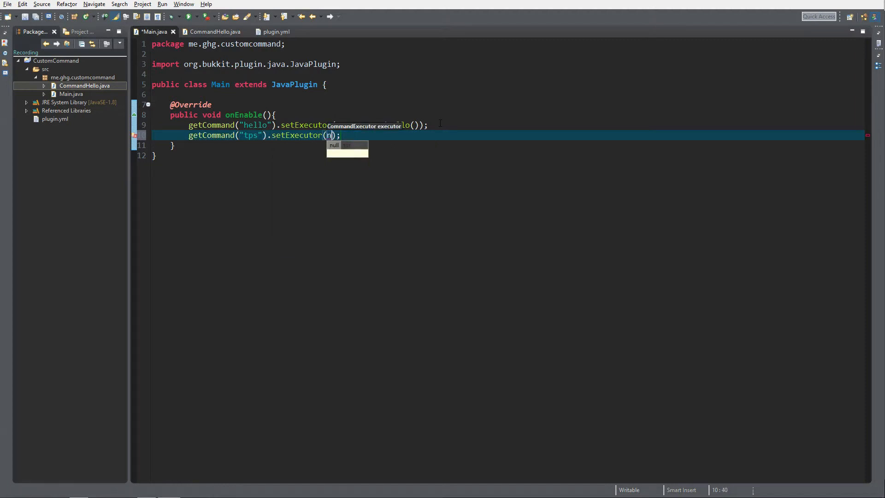
pyautogui.write('new_Com')
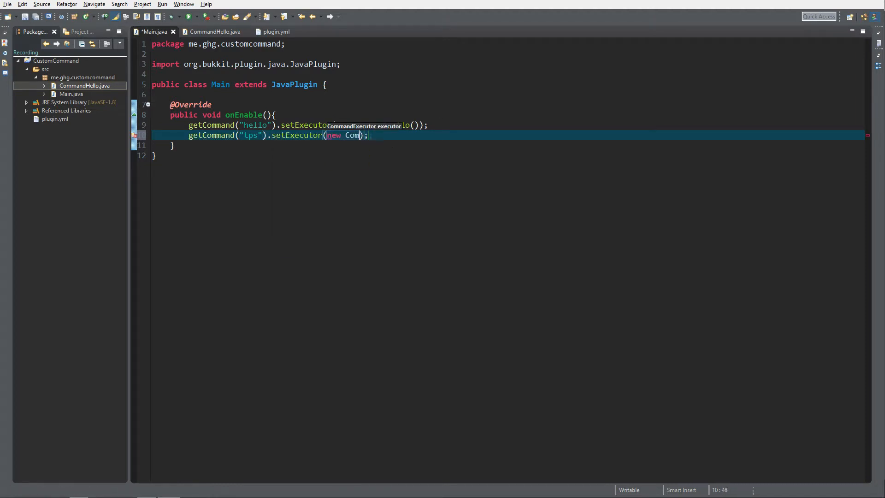
pyautogui.write('mandTps()')
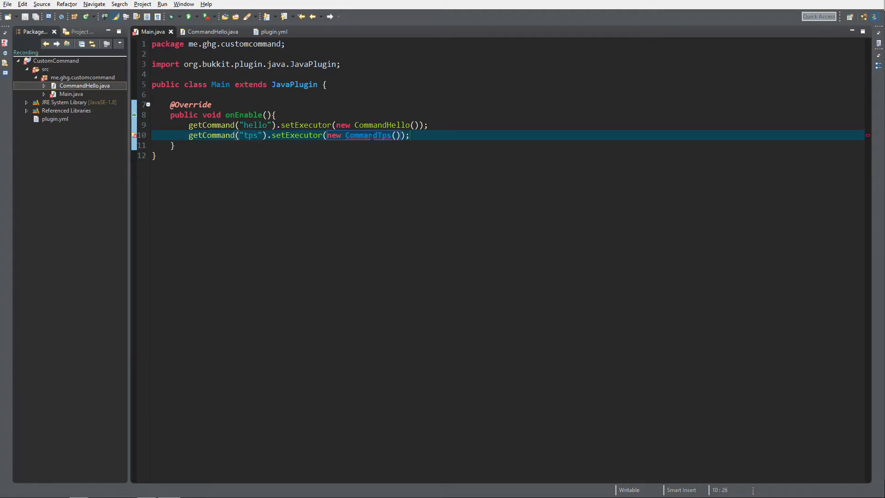
# Define a tps command in plugin.yml with description 'Teleport player to spawn' and usage /tps.
pyautogui.click(273, 31)
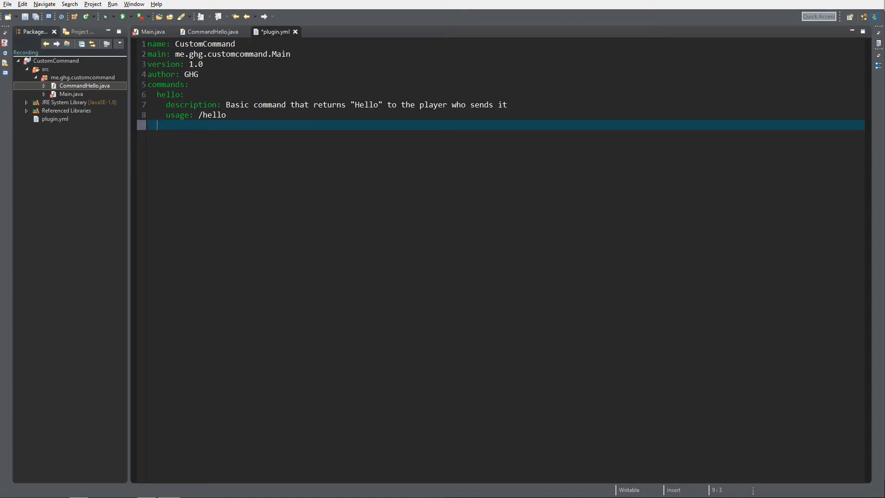
pyautogui.write('tps:')
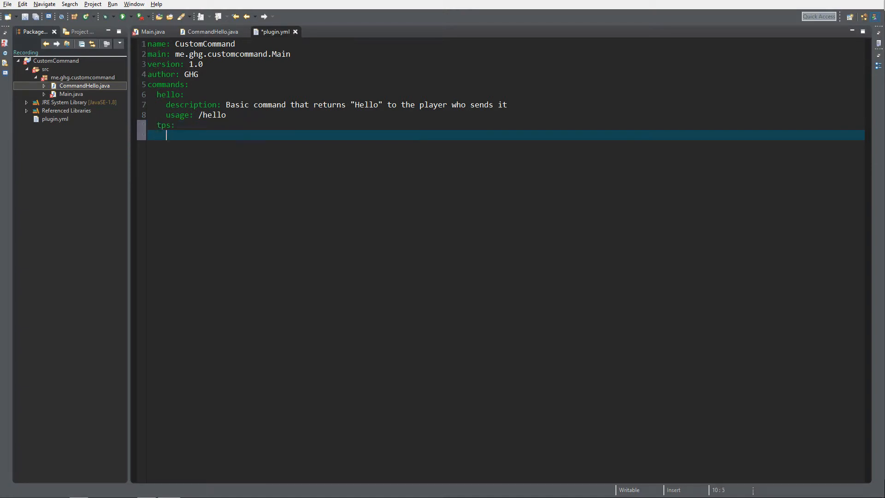
pyautogui.write('description: Telep')
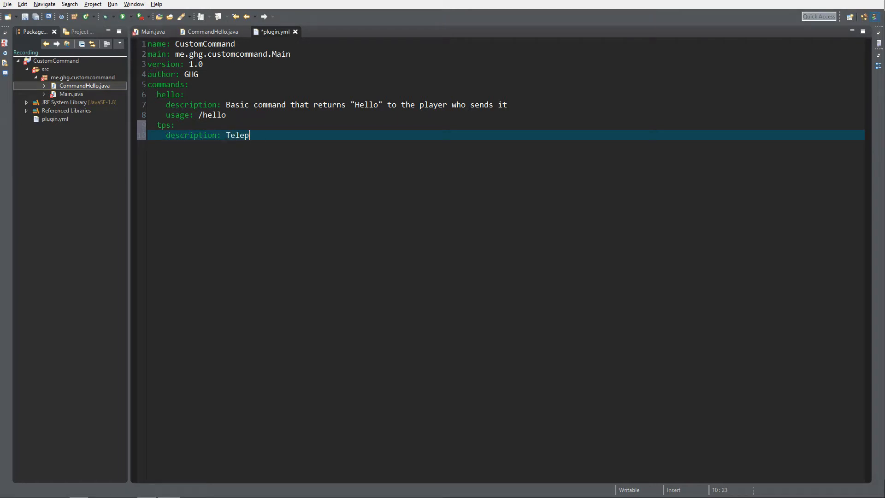
pyautogui.write('ort player to spawn')
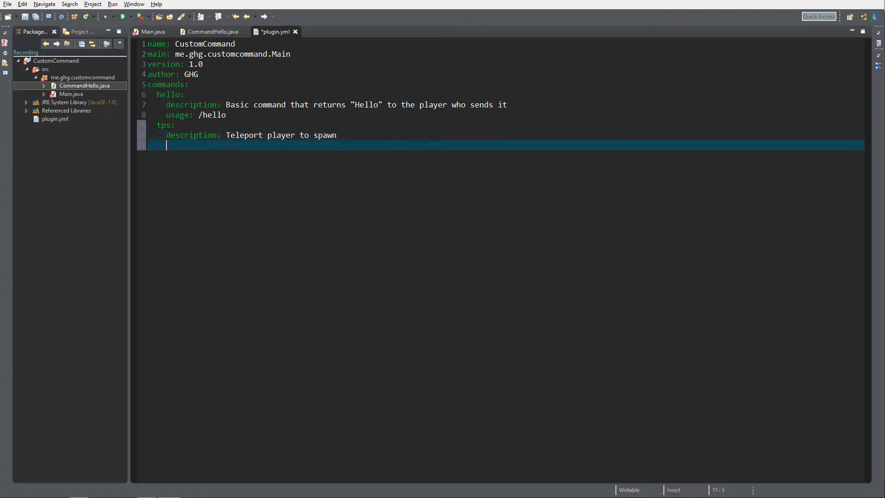
pyautogui.write('usage')
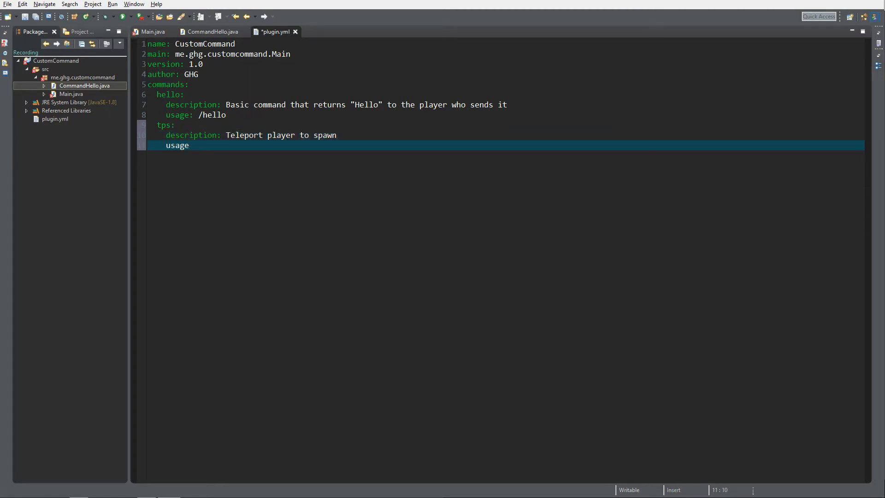
pyautogui.write(': /tps')
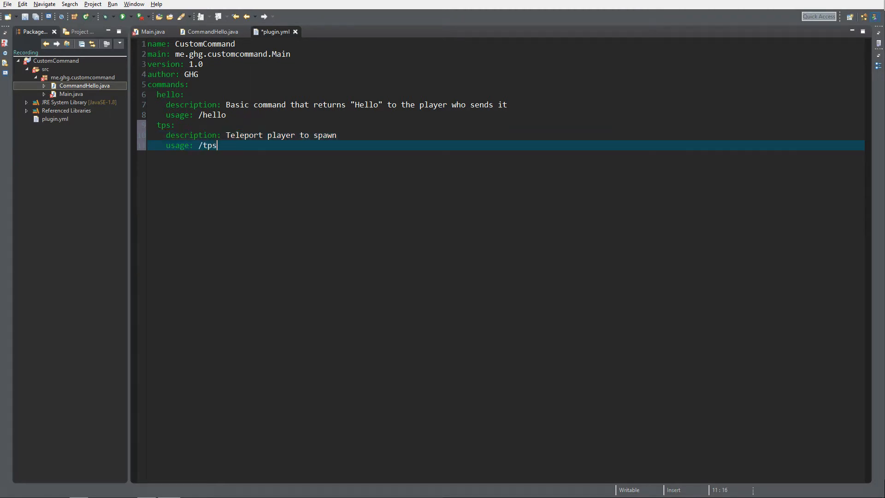
pyautogui.click(153, 32)
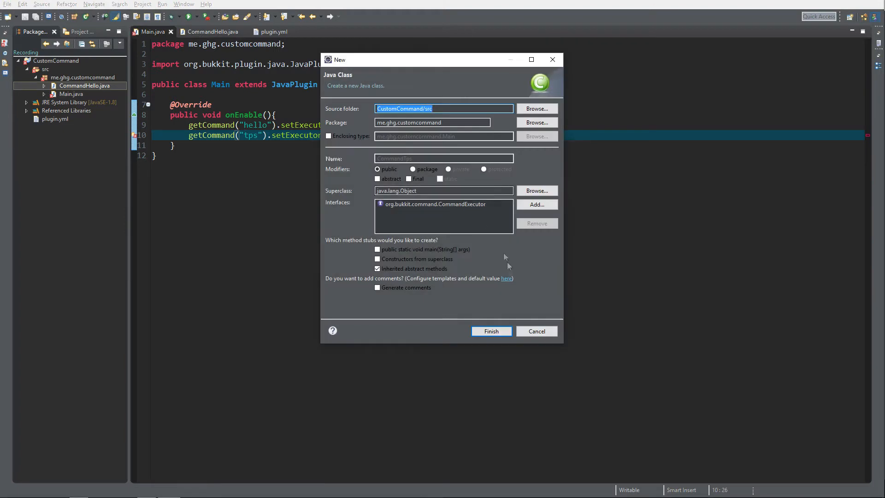
# Create the CommandTps class and start an if() statement in onCommand.
pyautogui.click(490, 331)
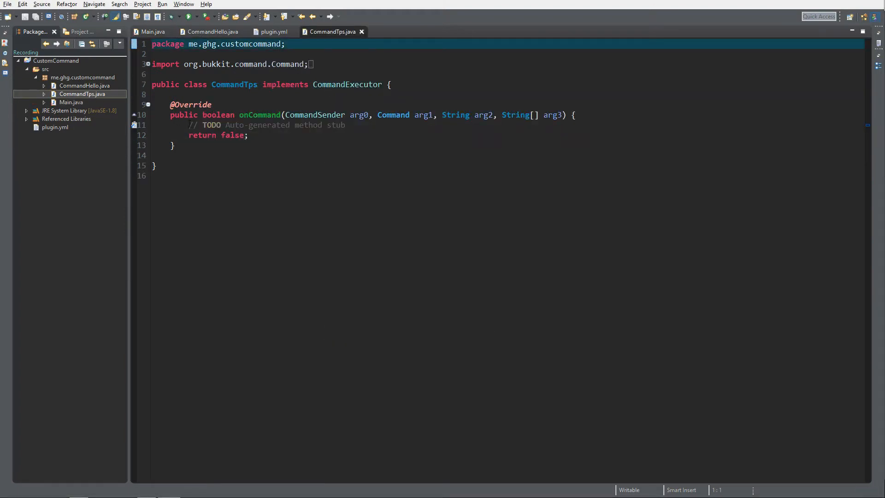
pyautogui.write('if')
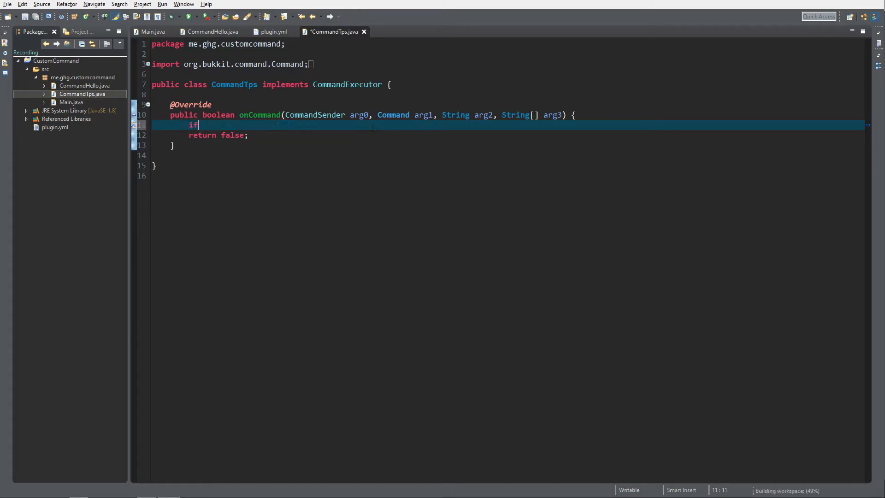
pyautogui.write('()')
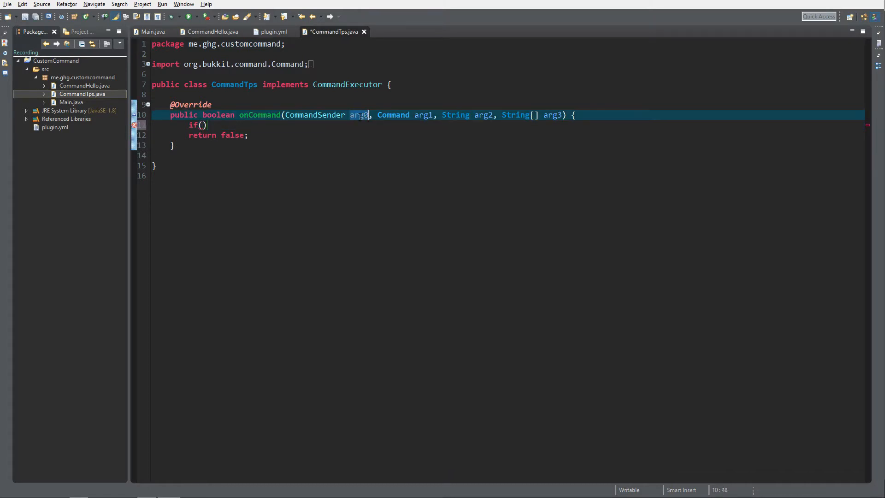
# Rename the onCommand parameters to sender, label and args, and begin a sender instanceof check.
pyautogui.write('sender')
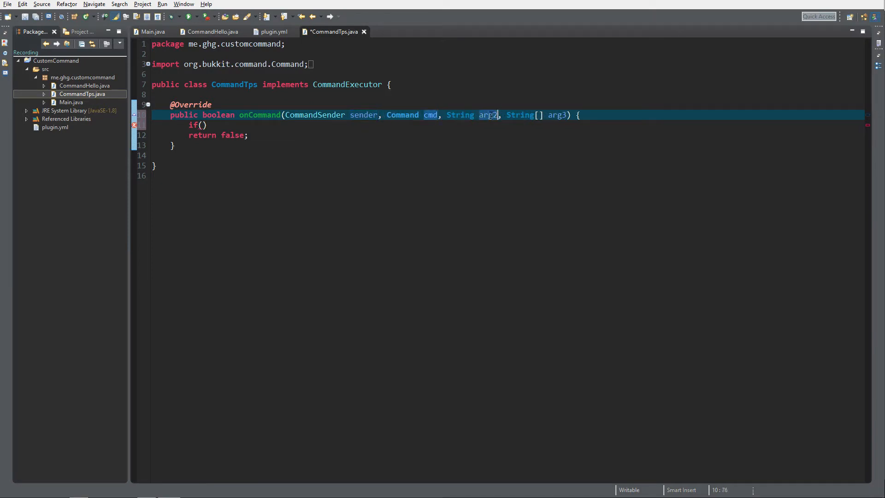
pyautogui.moveTo(488, 114)
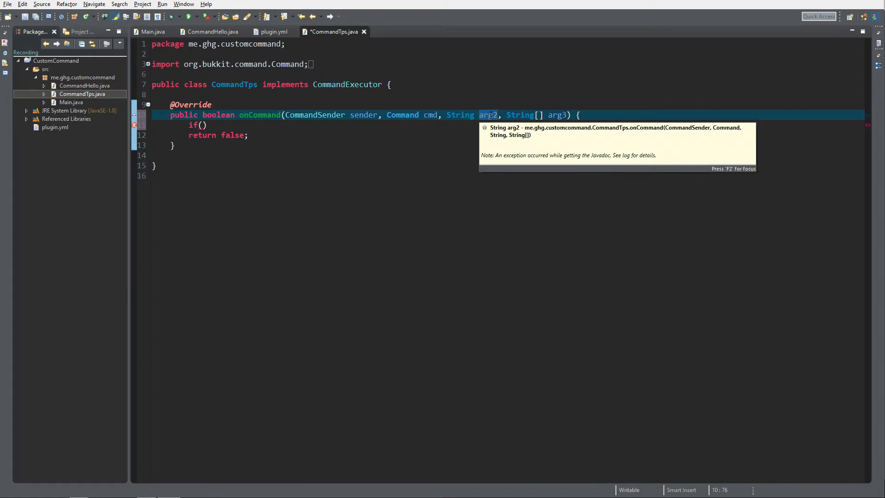
pyautogui.write('label')
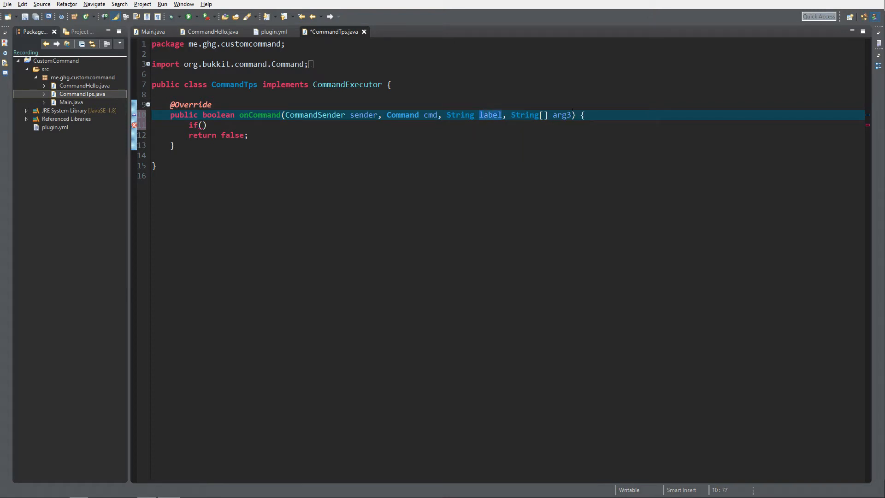
pyautogui.write('args')
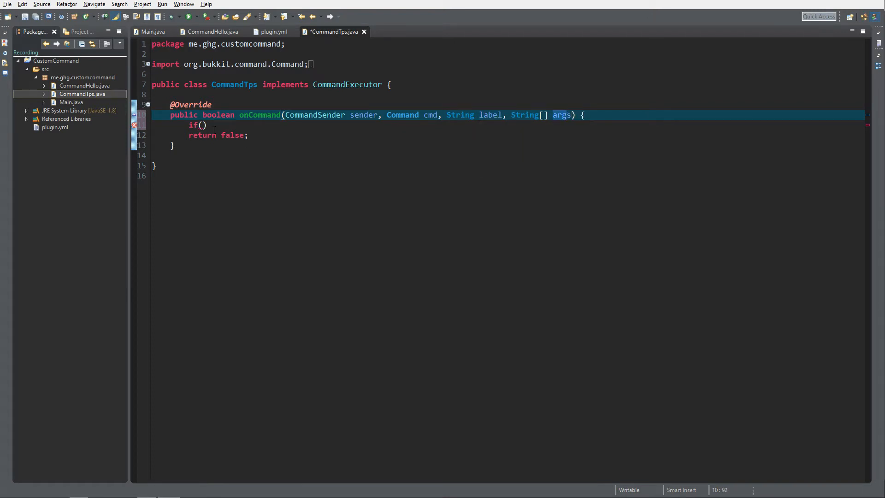
pyautogui.write('sender instanceof Player')
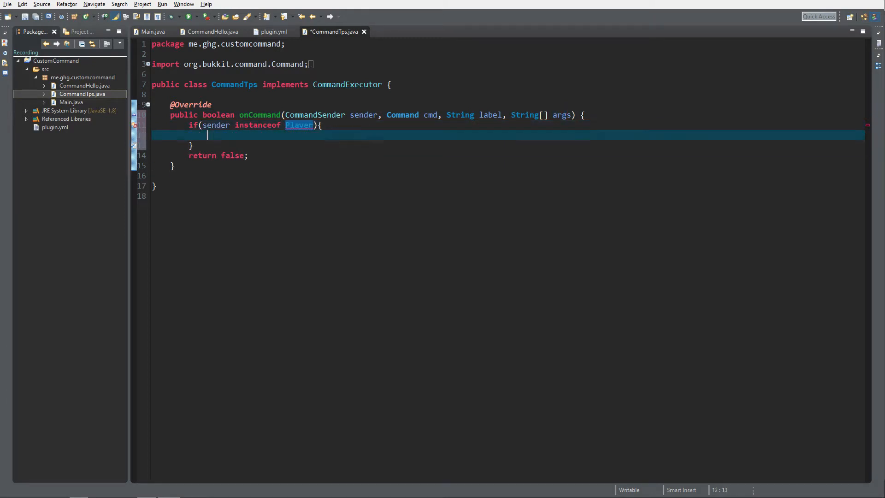
# Make onCommand return true instead of false and save CommandTps.java.
pyautogui.click(218, 155)
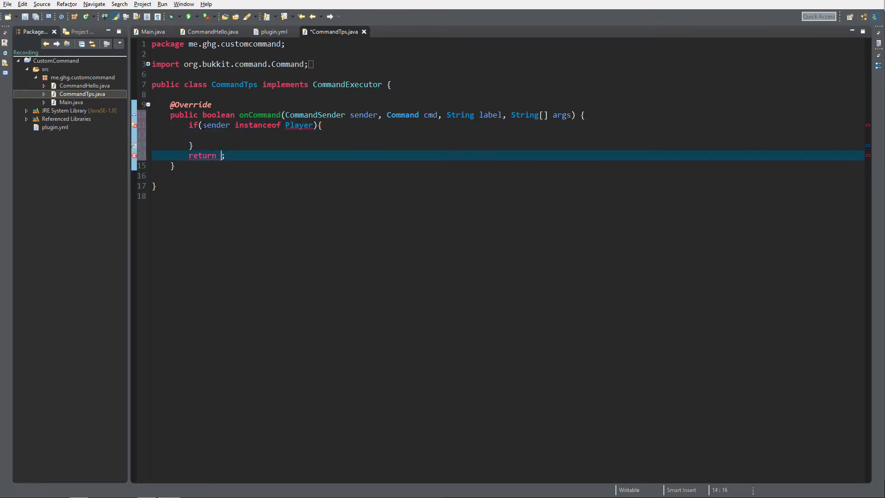
pyautogui.write('true')
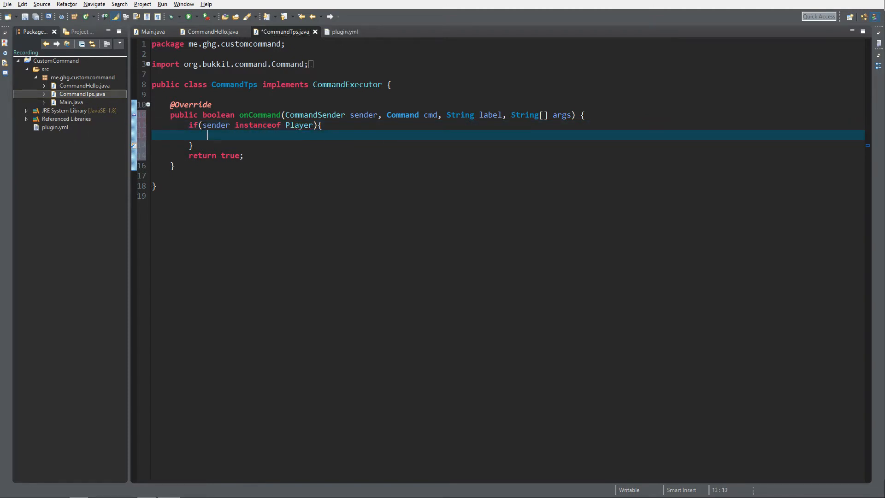
pyautogui.press('ctrl+s')
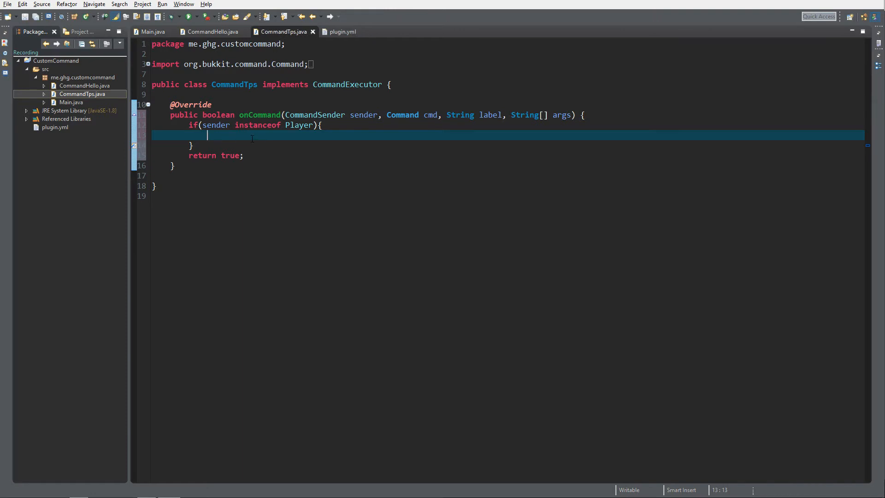
# Inside the if block, add Player player = (Player) sender;.
pyautogui.write('Pla')
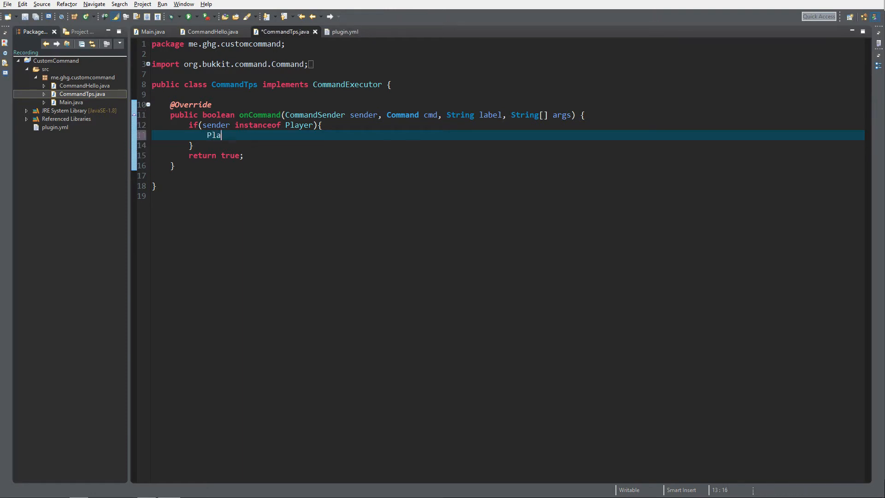
pyautogui.write('yer player =')
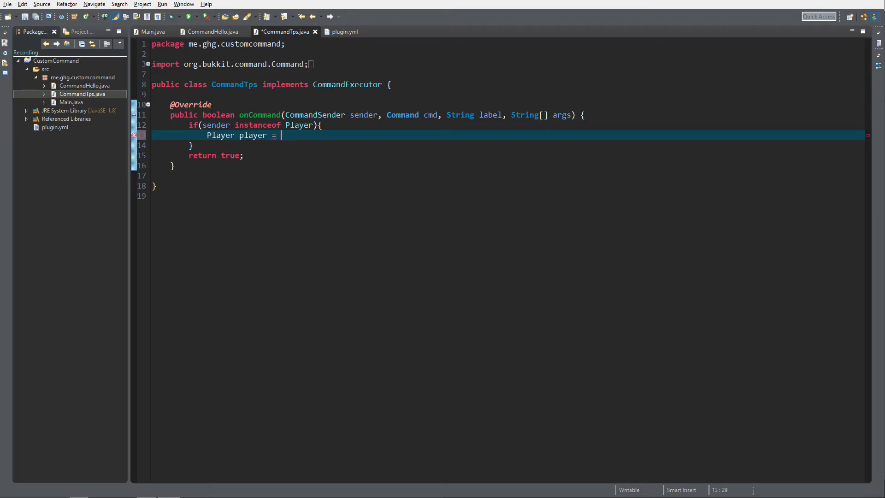
pyautogui.write('()')
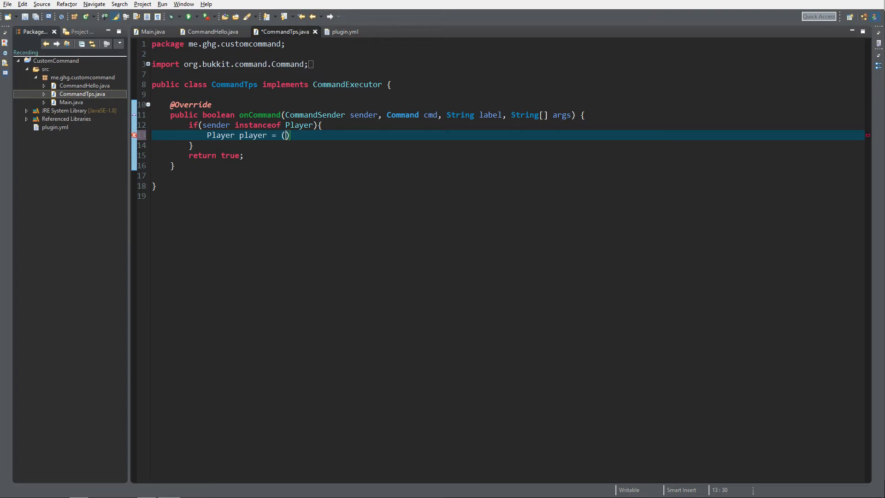
pyautogui.write('Player) sen')
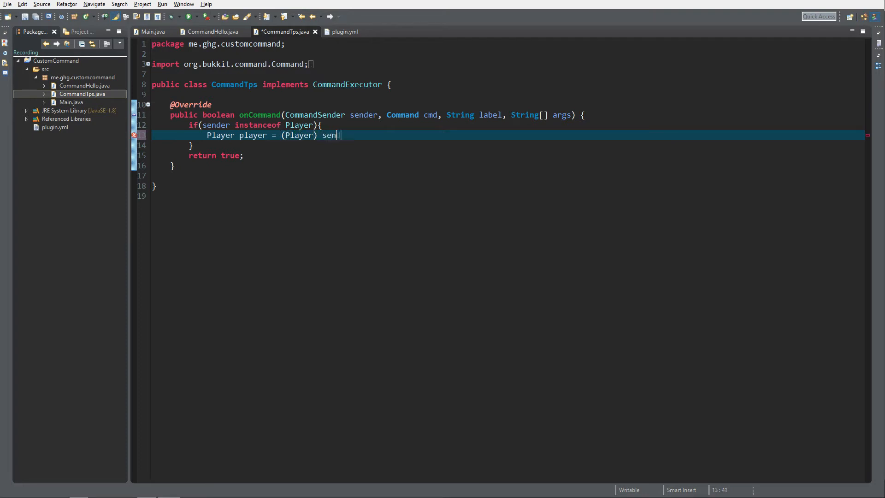
pyautogui.write('der;')
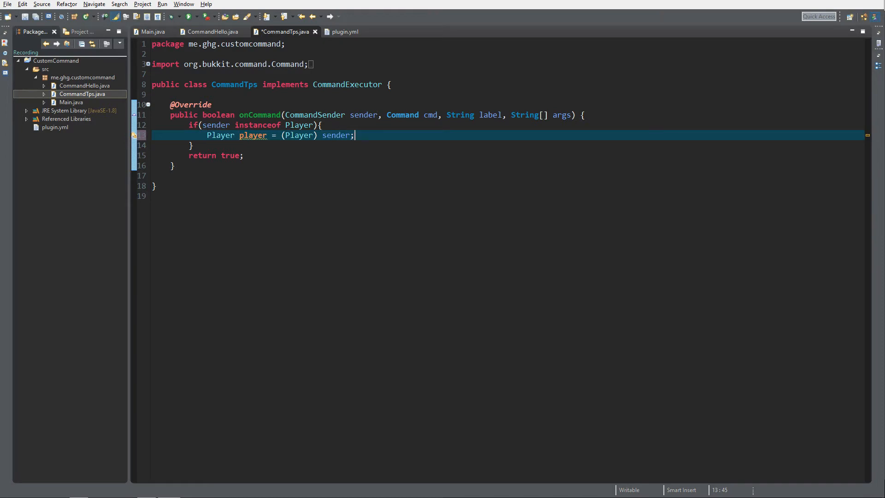
# Add player.teleport(player.getWorld().getSpawnLocation()); inside the player check.
pyautogui.write('player')
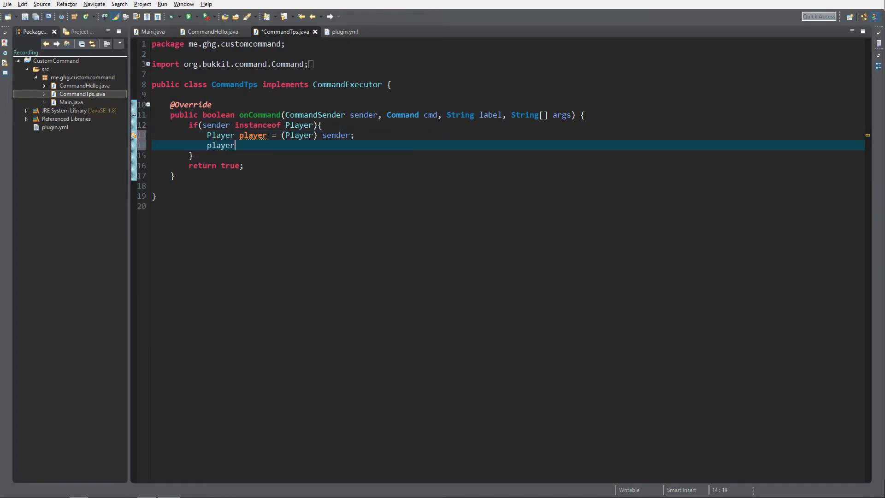
pyautogui.write('.')
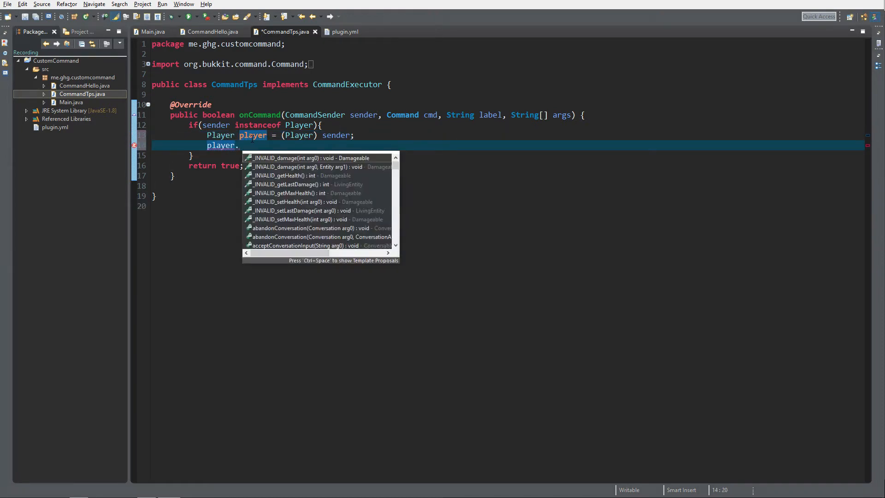
pyautogui.write('teleport(arg0)')
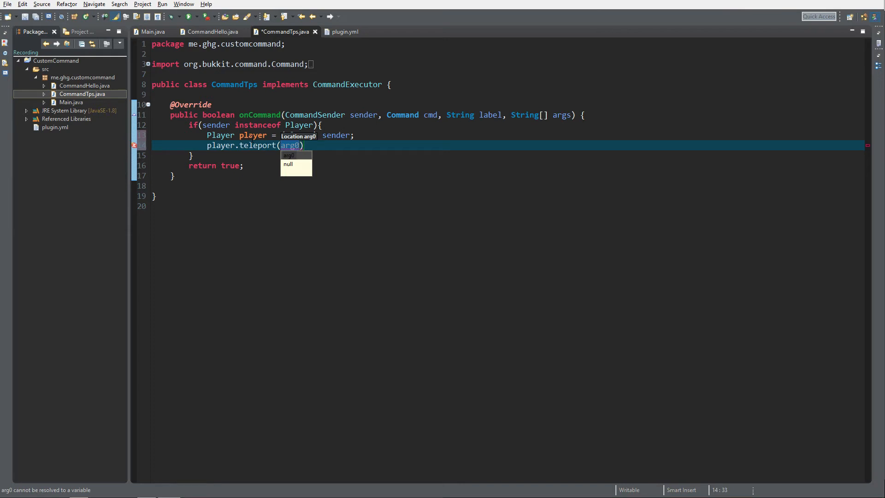
pyautogui.write('player.')
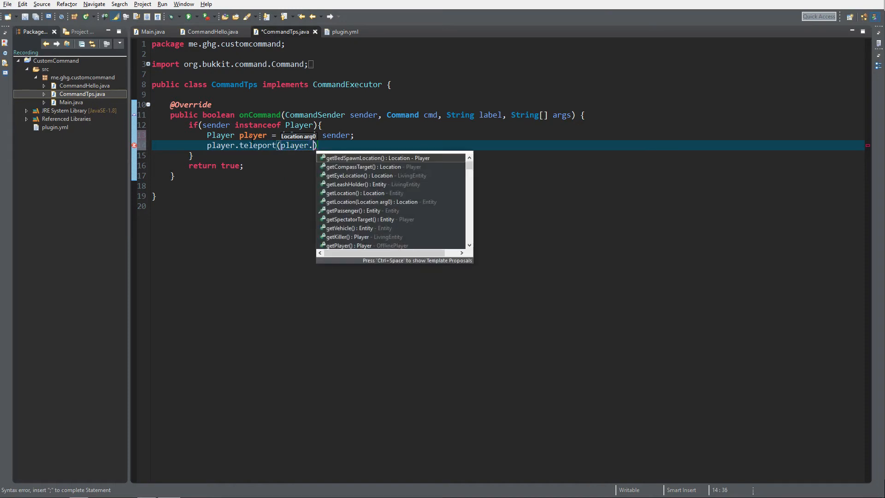
pyautogui.write('getWorld(')
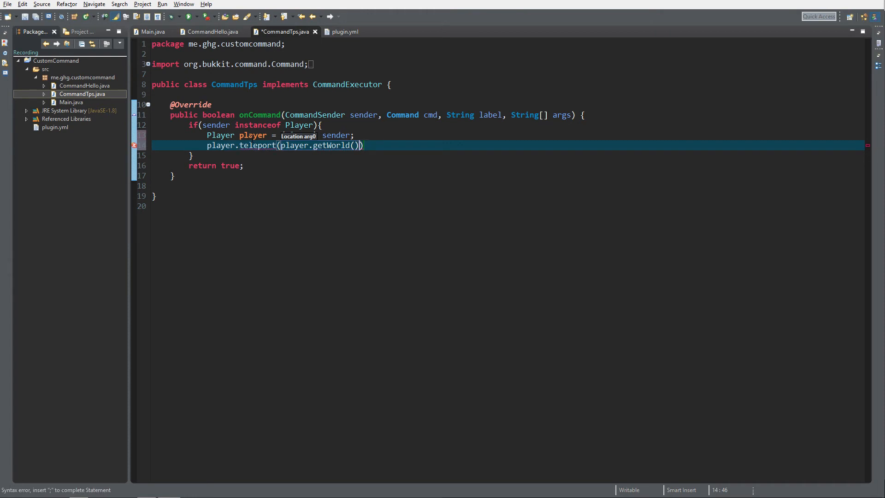
pyautogui.write('.getSpawnLocation()')
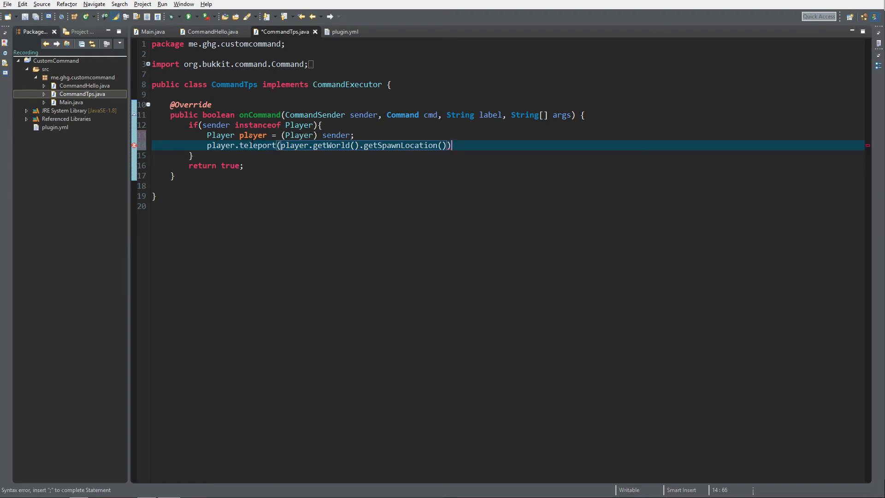
pyautogui.write(';')
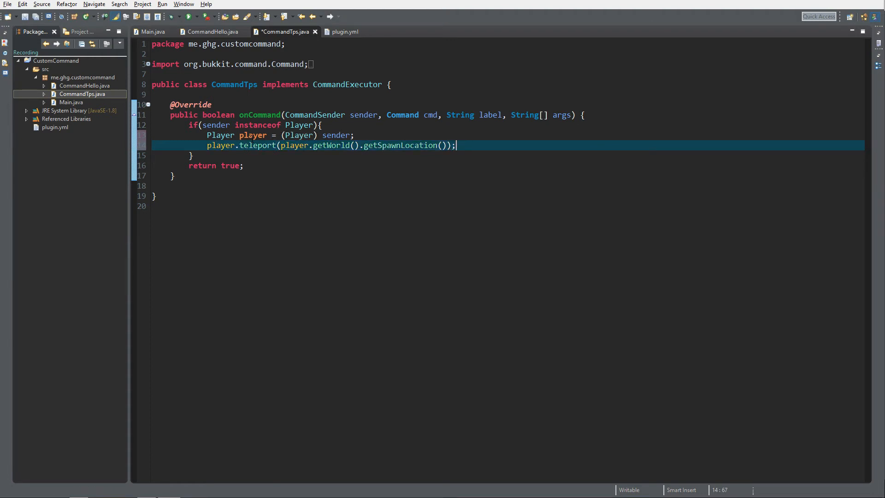
# Send the player a 'you've been teleported' message with player.sendMessage.
pyautogui.write('lay')
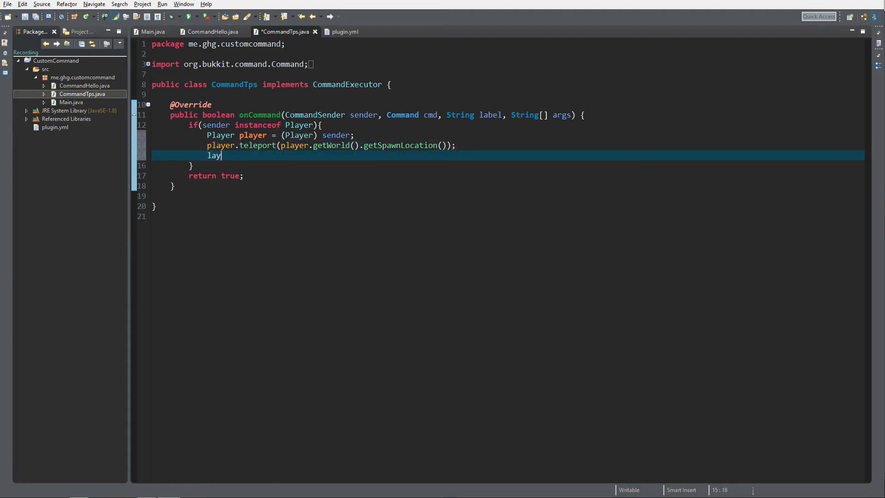
pyautogui.write('player.')
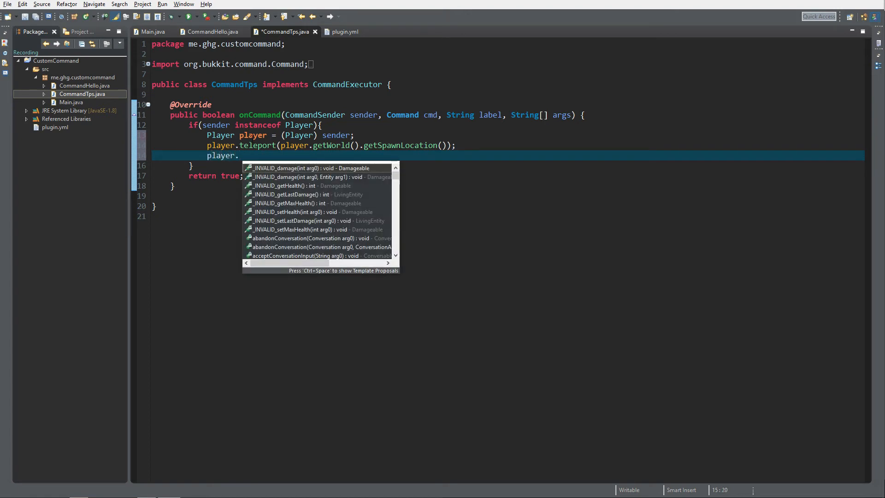
pyautogui.write('sendMessage("You);')
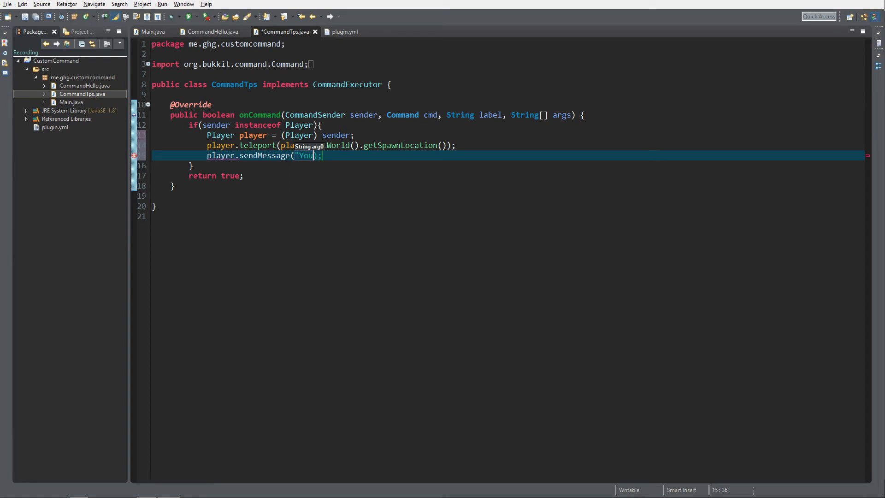
pyautogui.write("'ve been telp")
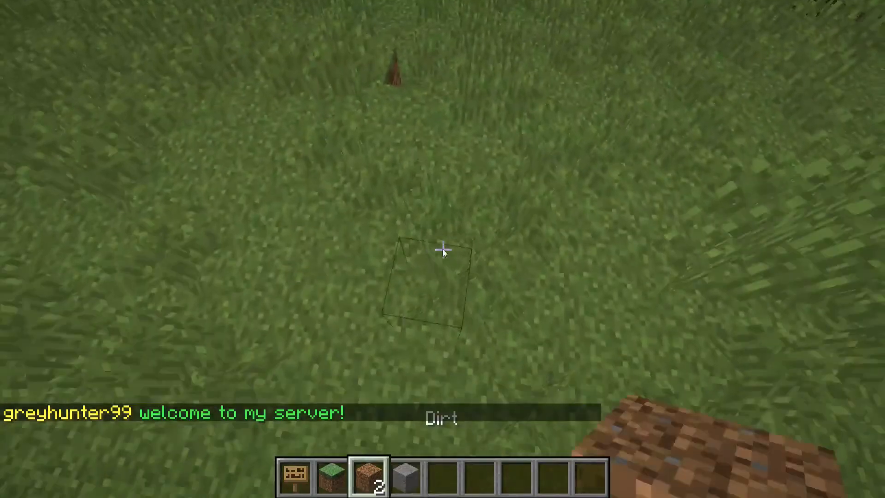
# Open the Minecraft chat on the test server to enter a command.
pyautogui.press('e')
pyautogui.write('/')
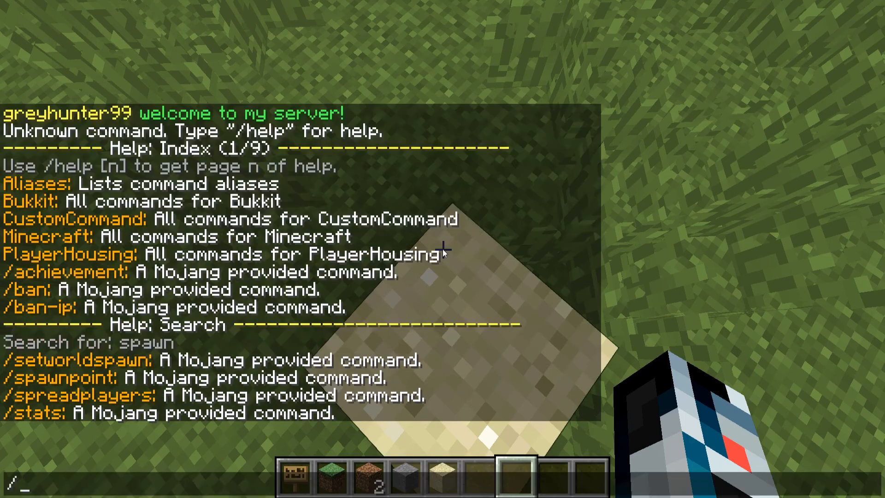
# Run /setworldspawn, then run /tps to teleport to spawn.
pyautogui.write('setworlds')
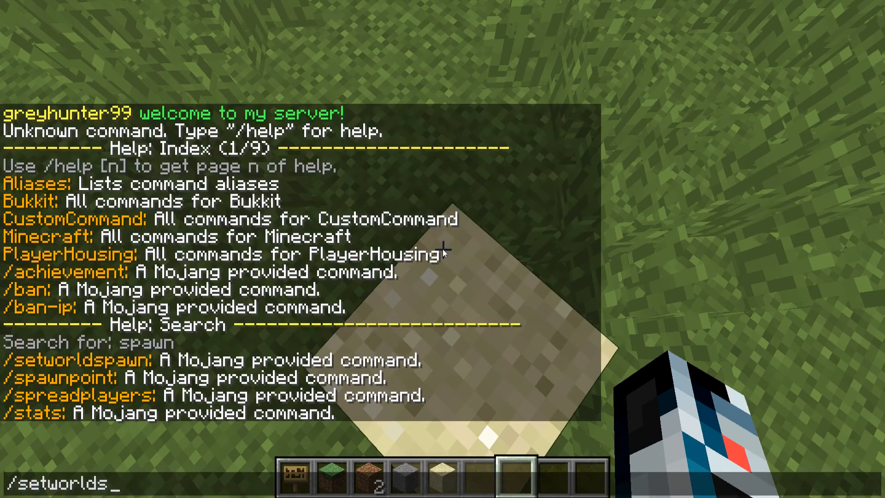
pyautogui.press('enter')
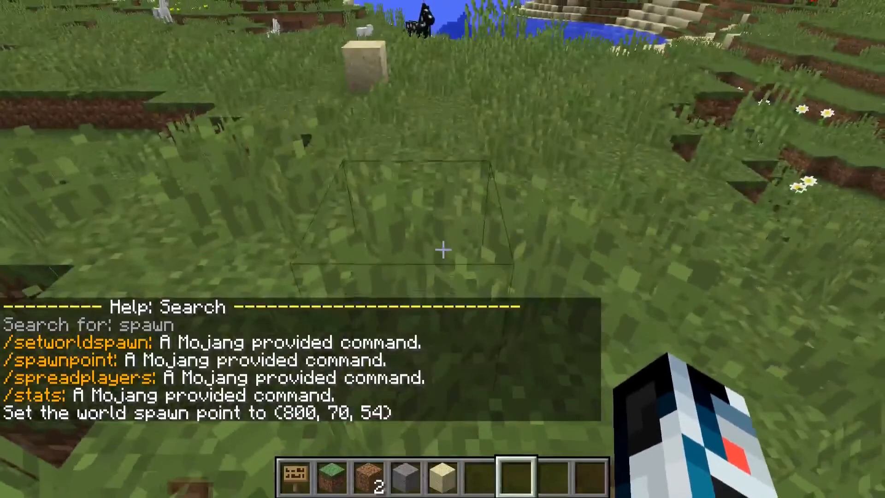
pyautogui.press('Return')
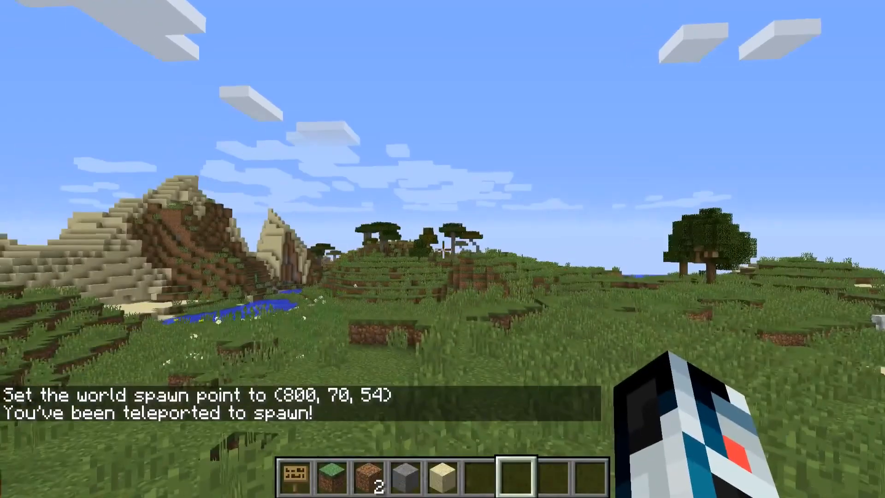